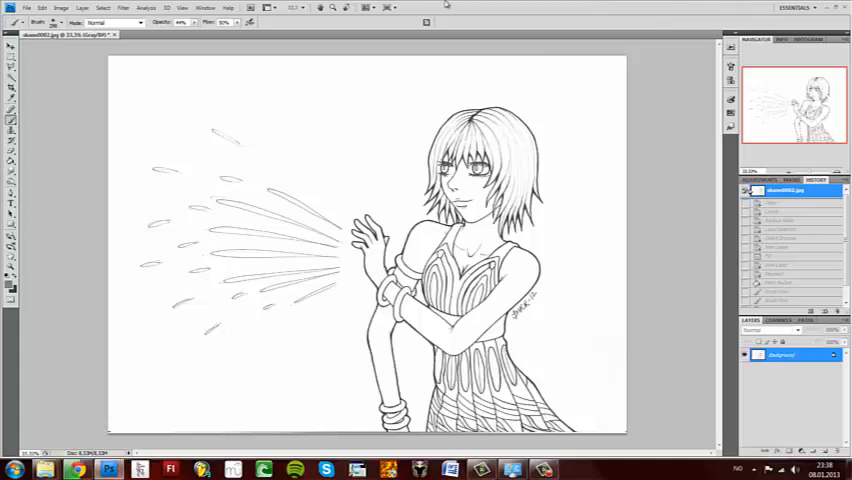
mouse_move(436, 22)
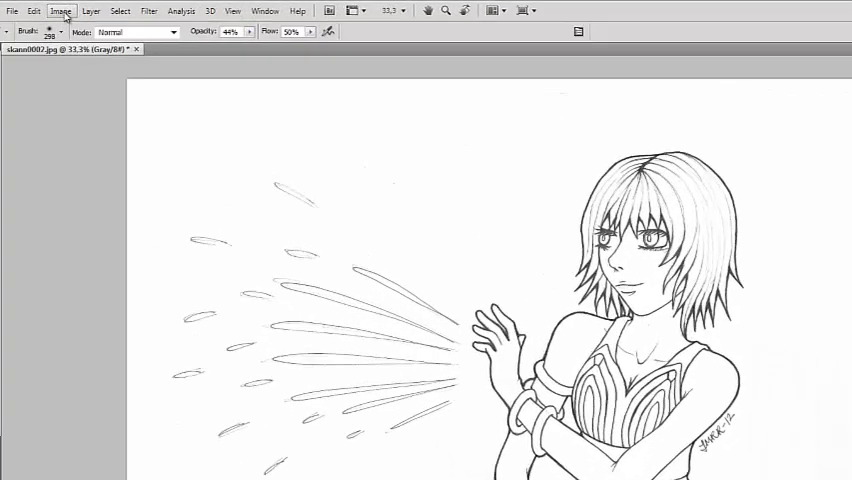
- Keep the scan in Grayscale mode and apply Levels with the input sliders pushed inward for higher contrast
left_click(60, 12)
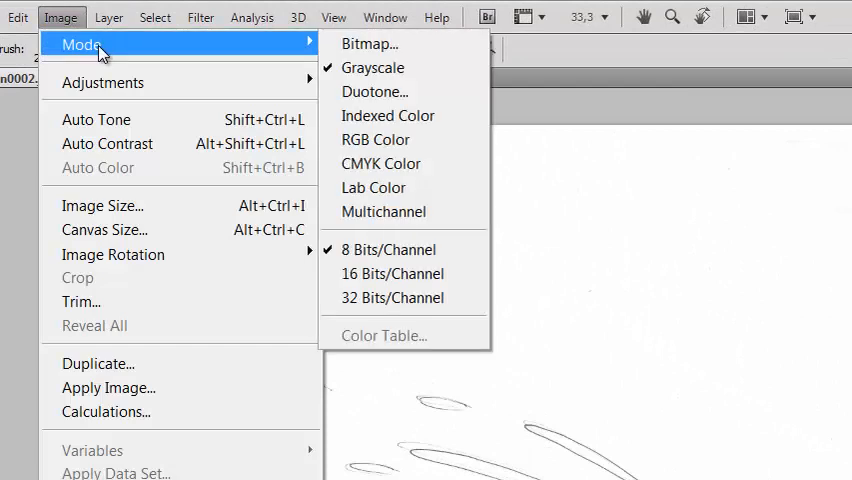
mouse_move(372, 68)
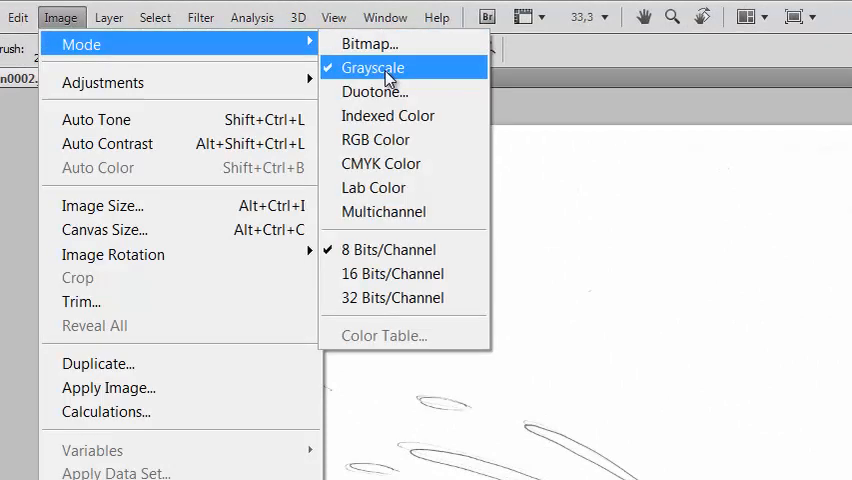
left_click(372, 68)
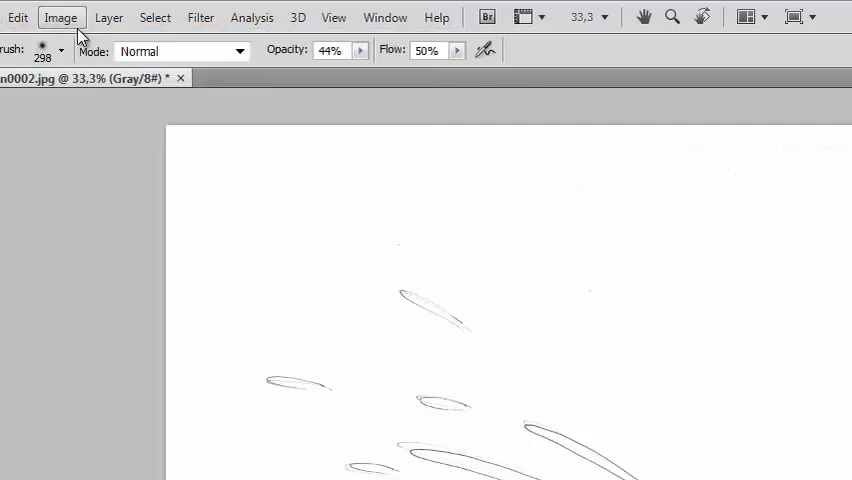
left_click(66, 16)
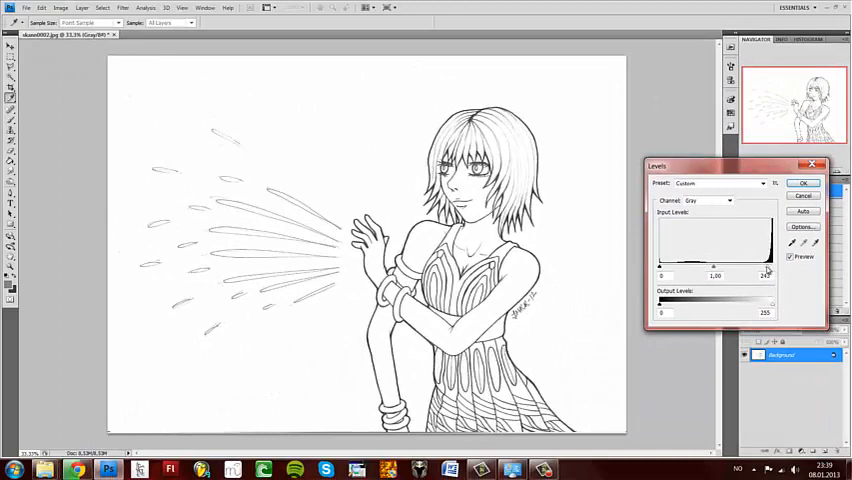
left_click_drag(662, 264, 708, 264)
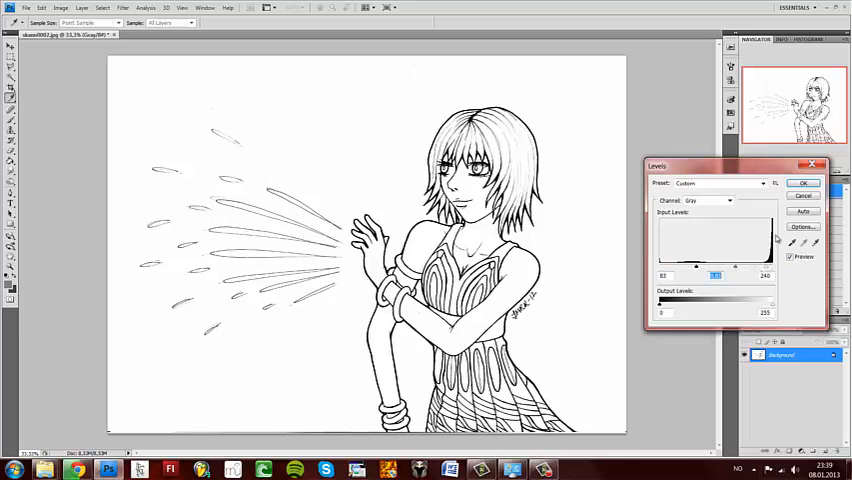
mouse_move(788, 282)
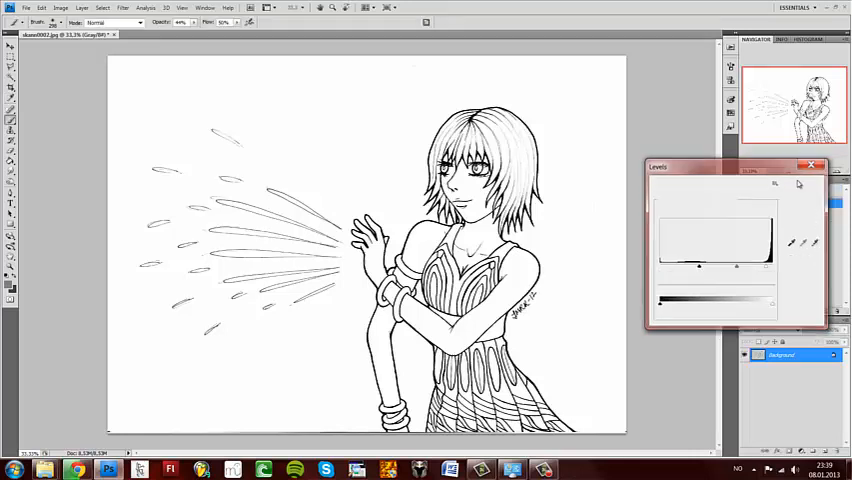
left_click(816, 164)
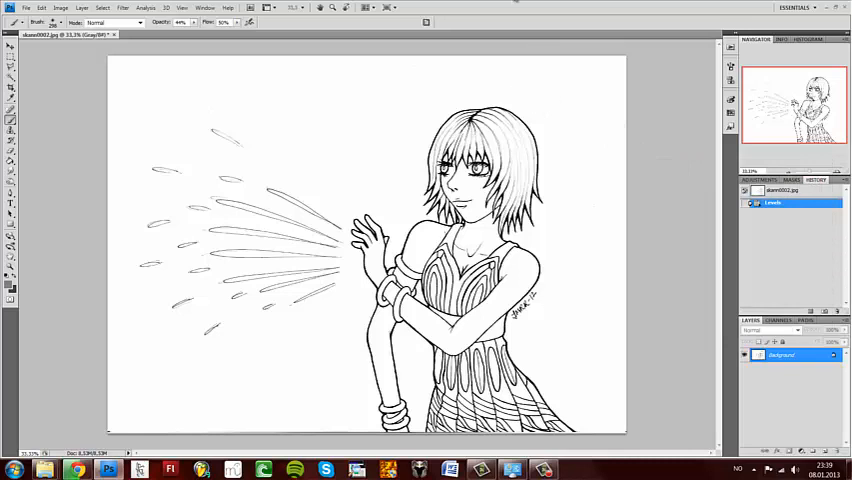
mouse_move(518, 8)
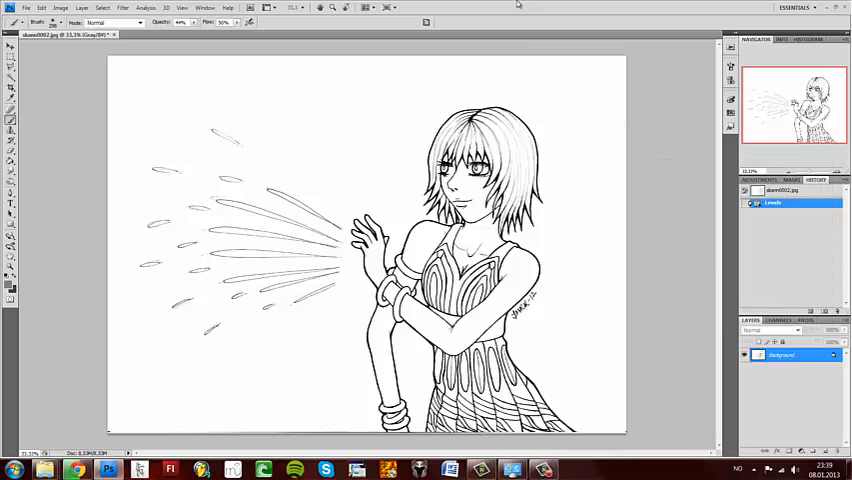
- Apply the Reduce Noise filter to the drawing and bring up the Channels panel showing the Gray channel
left_click(124, 8)
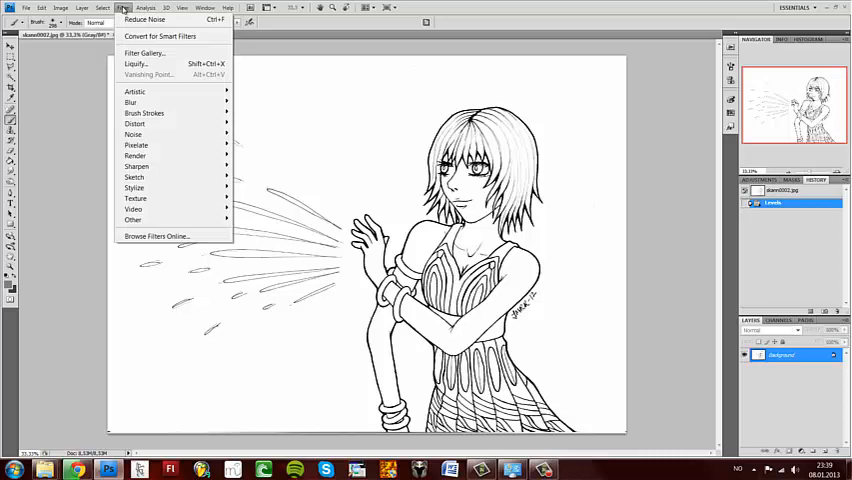
mouse_move(132, 134)
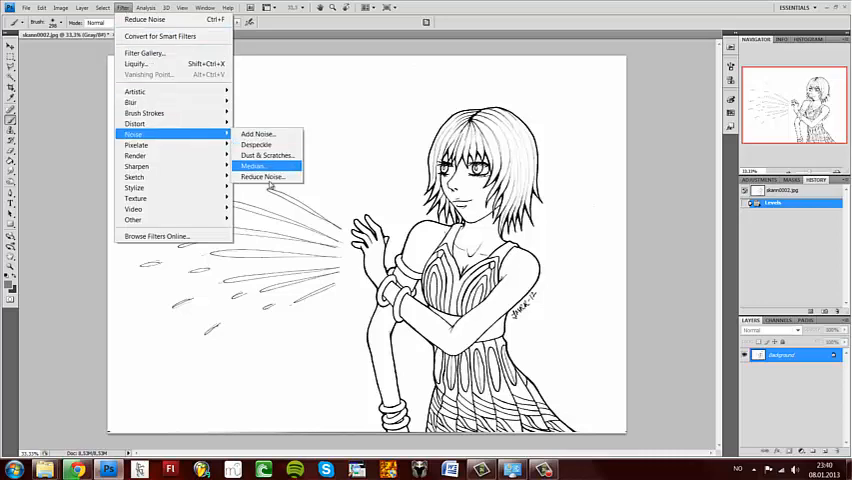
left_click(264, 176)
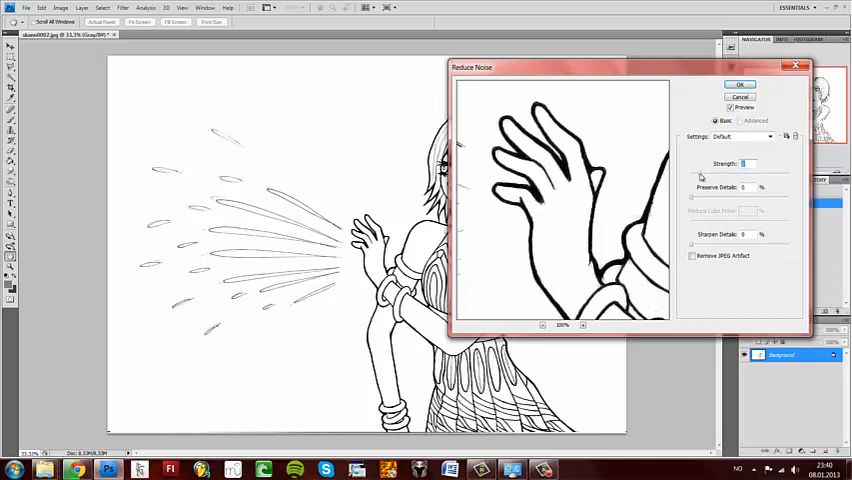
left_click(740, 84)
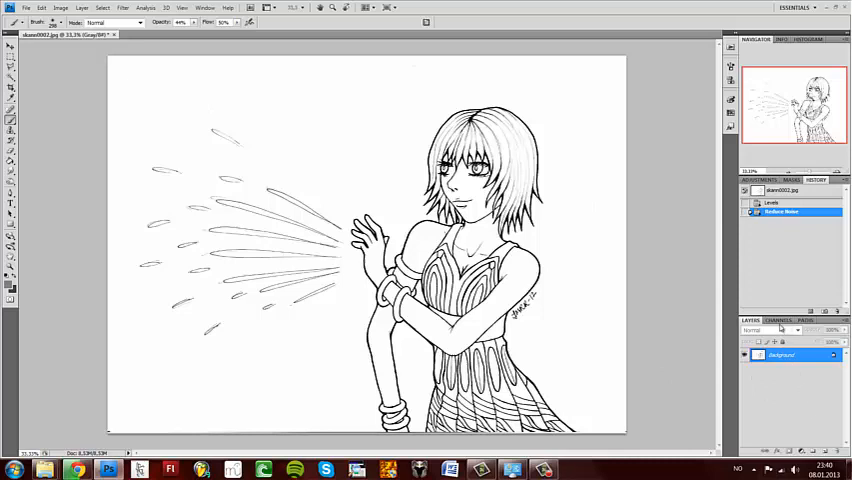
left_click(788, 356)
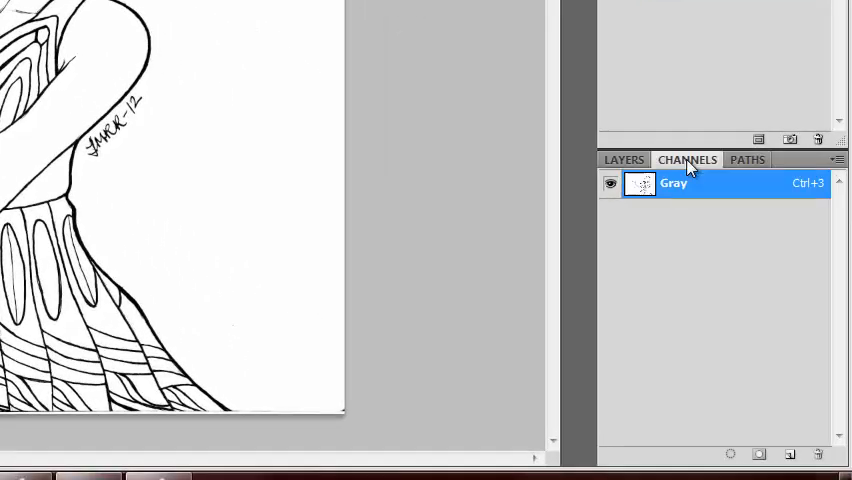
mouse_move(724, 462)
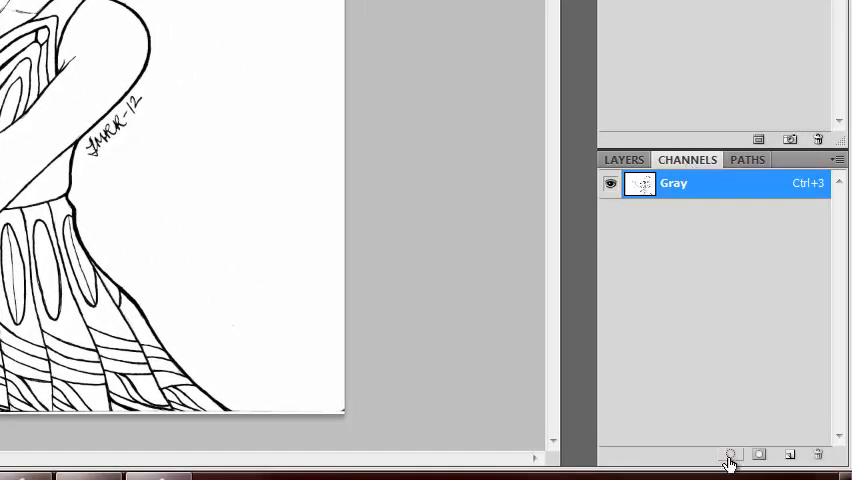
- Load the Gray channel as a selection and invert it so only the line work is selected
left_click(724, 452)
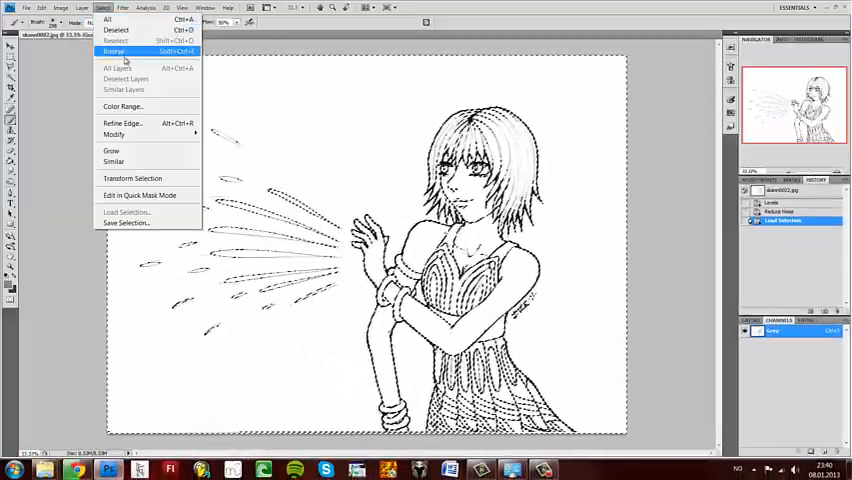
left_click(118, 48)
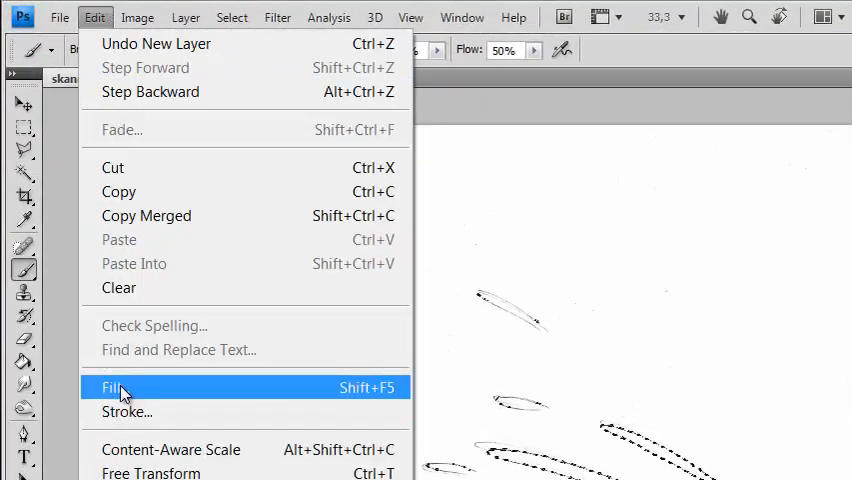
- Fill the selected lines with Black at 100% on their own layer, with a filled layer placed beneath
left_click(108, 384)
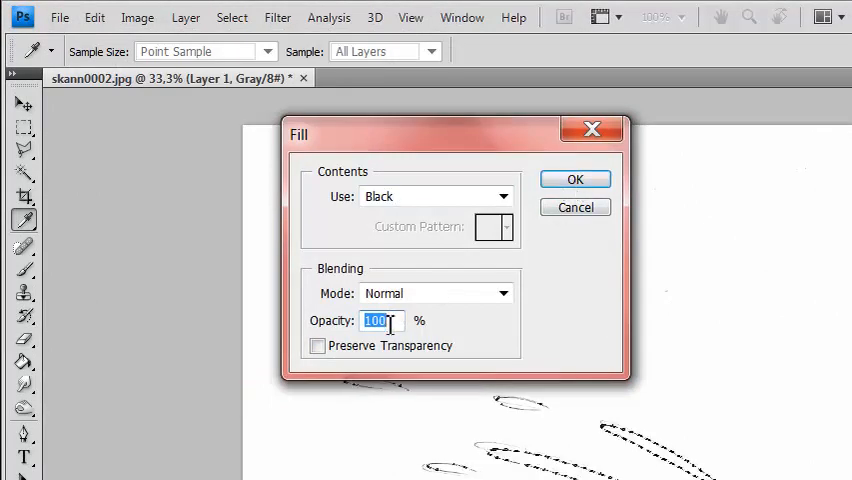
left_click(576, 180)
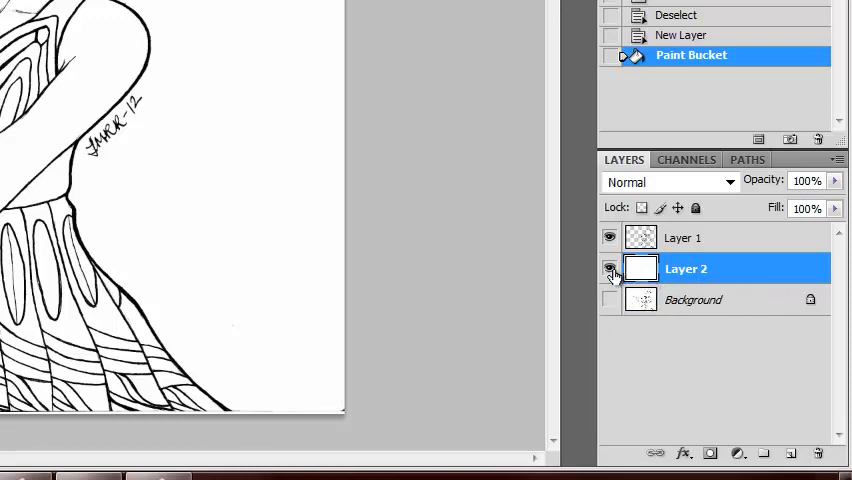
left_click(608, 300)
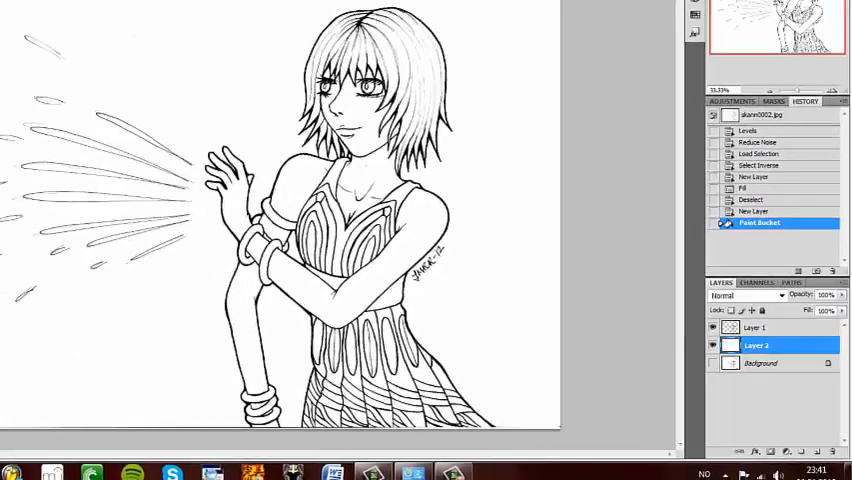
- Convert the image to RGB Color and set the foreground colour to red for recolouring
left_click(64, 10)
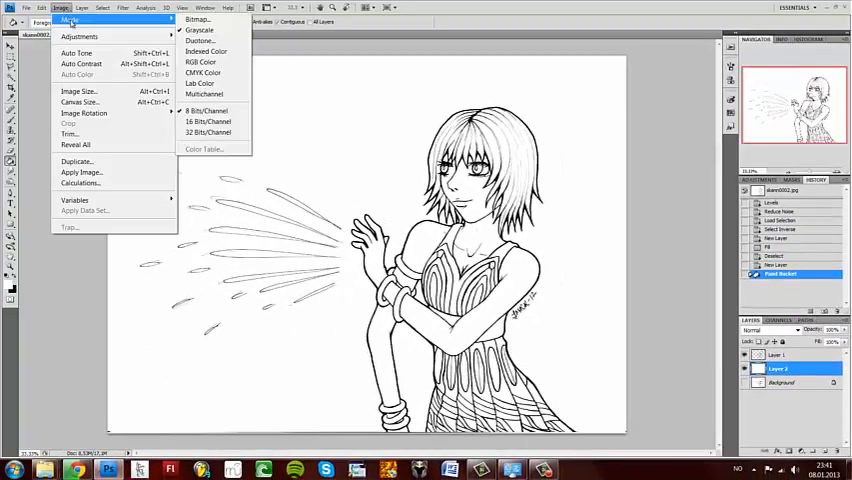
mouse_move(204, 62)
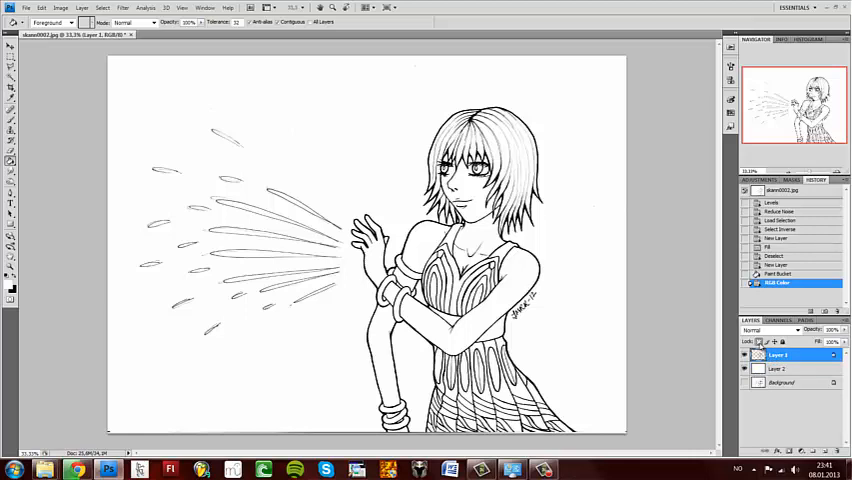
mouse_move(764, 342)
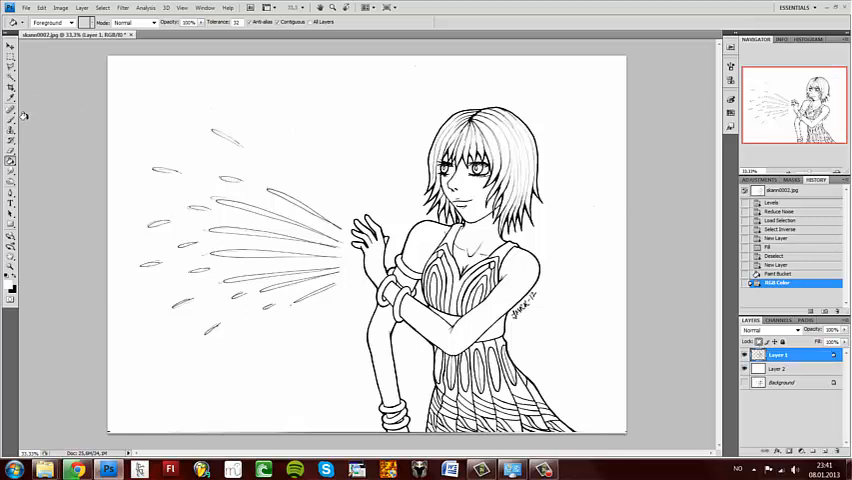
left_click(12, 288)
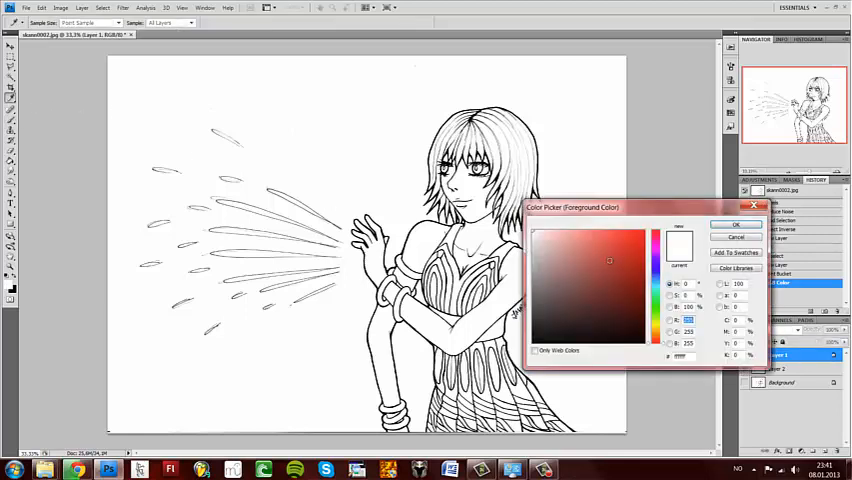
left_click(724, 224)
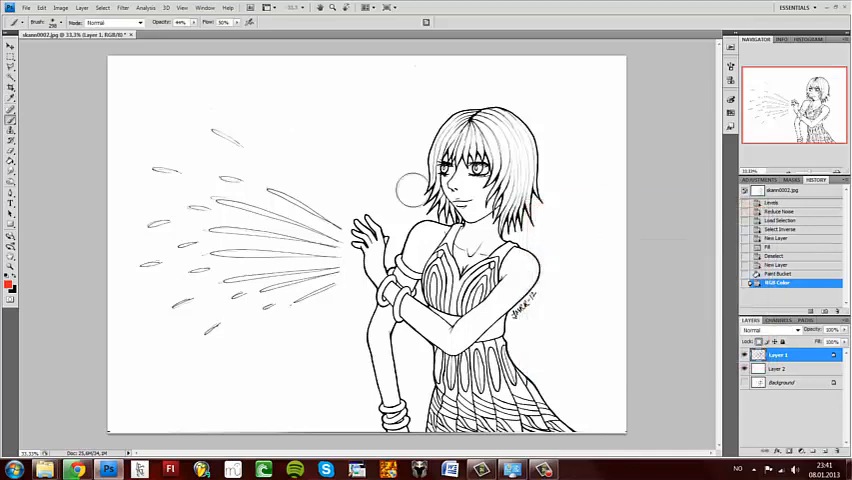
mouse_move(614, 160)
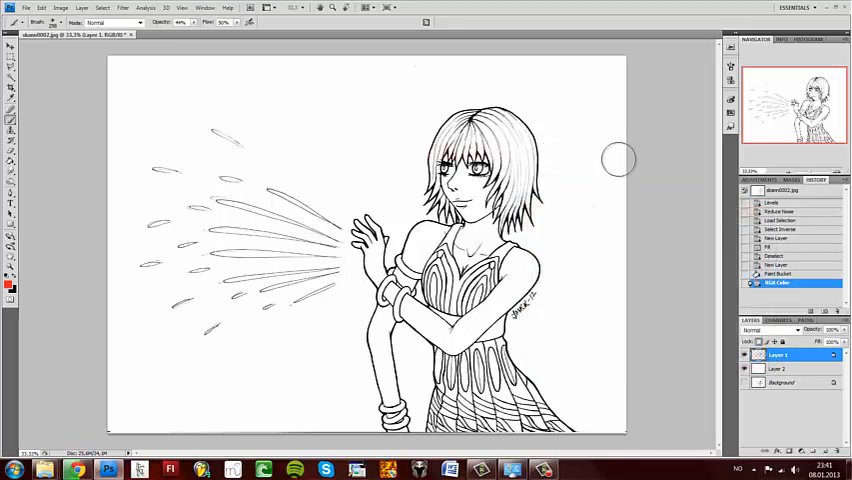